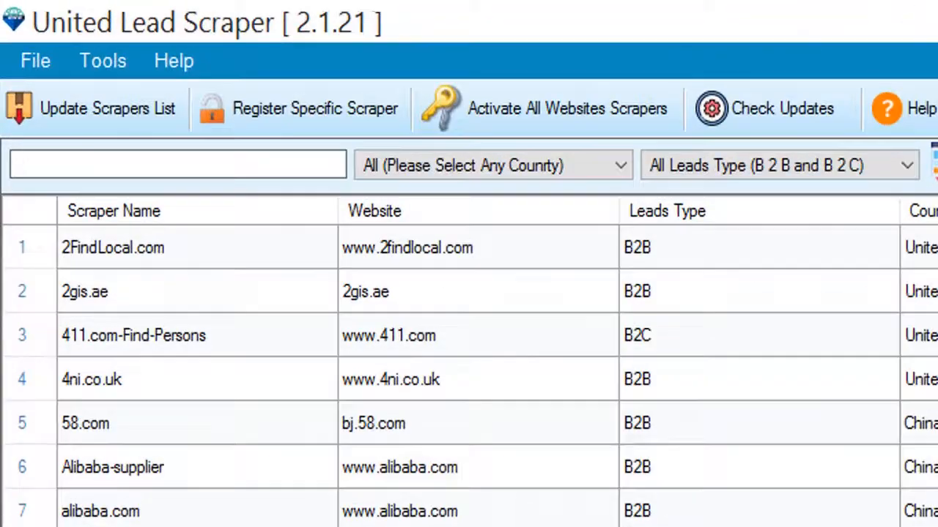
Step: Search scrapers for 'find' and run the Findyello.com extractor
text(find)
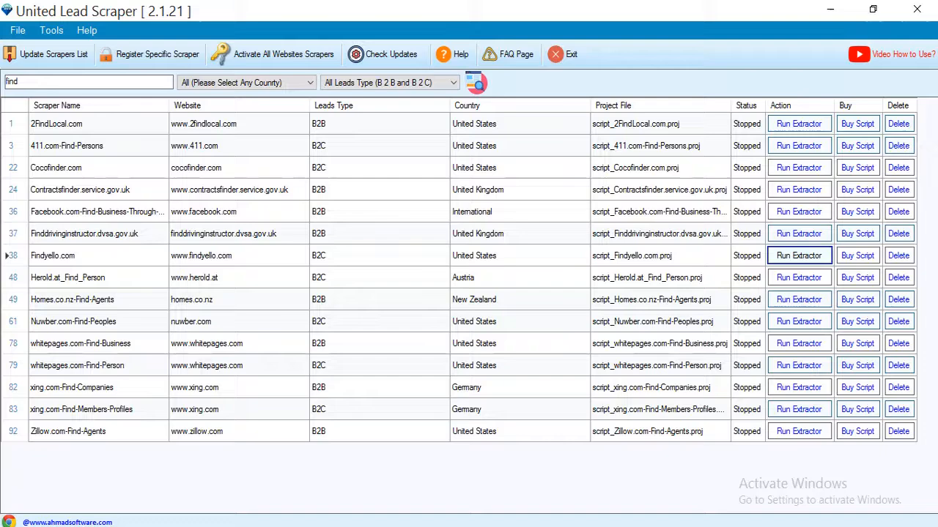
click(797, 256)
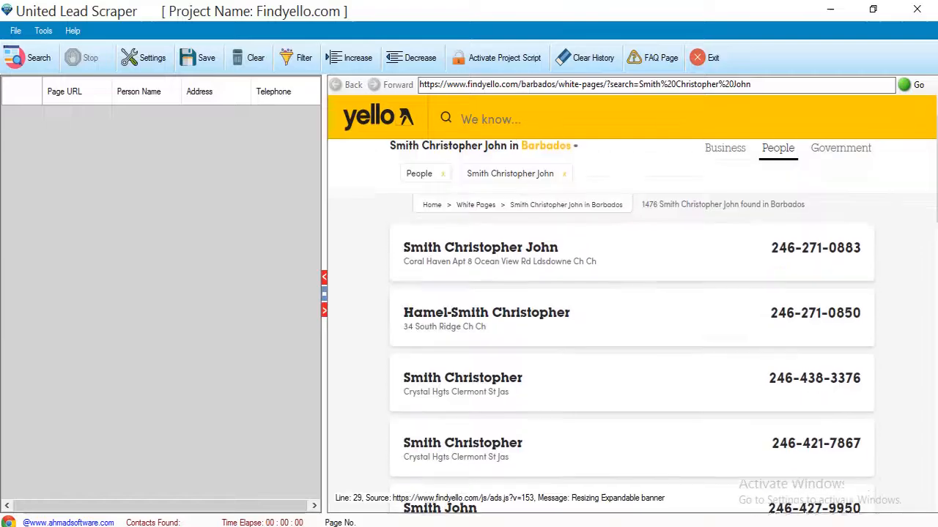
Step: Let the Findyello.com extraction reach page 3 with 30 contacts found
scroll(down, 3)
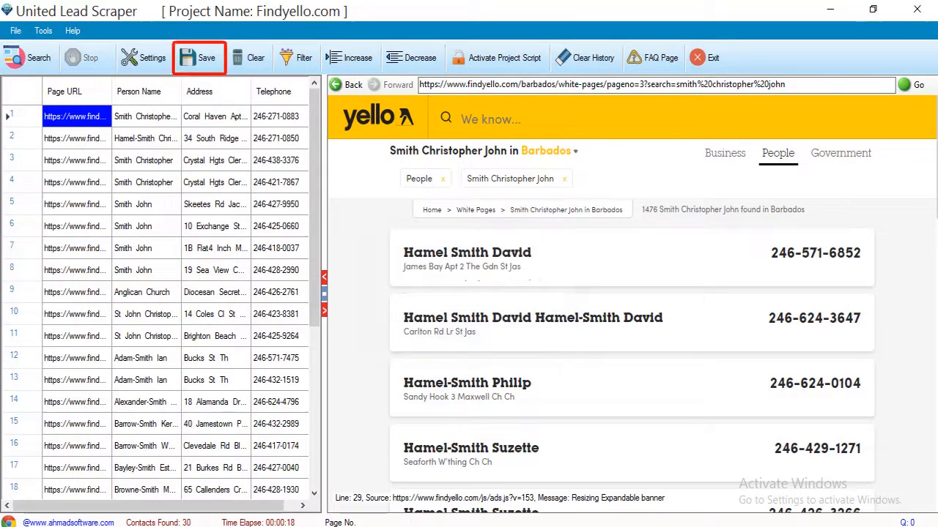
click(207, 57)
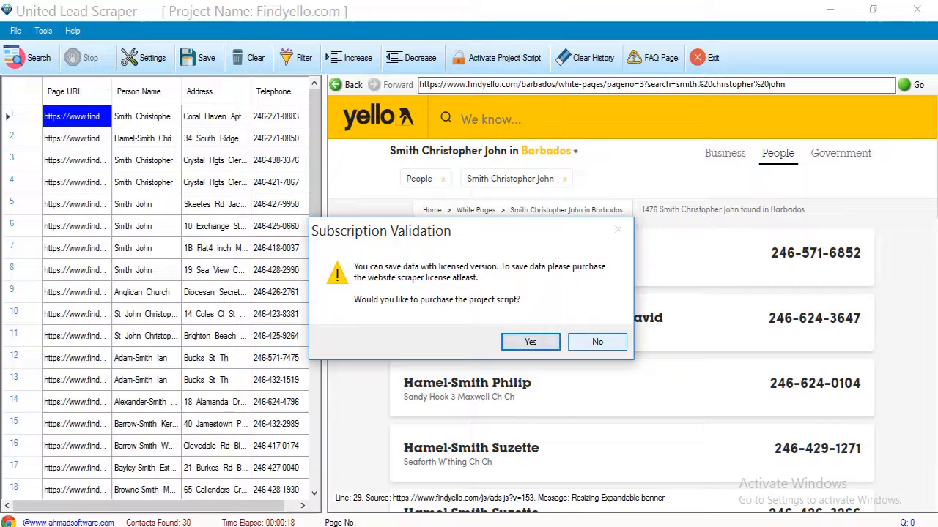
click(597, 341)
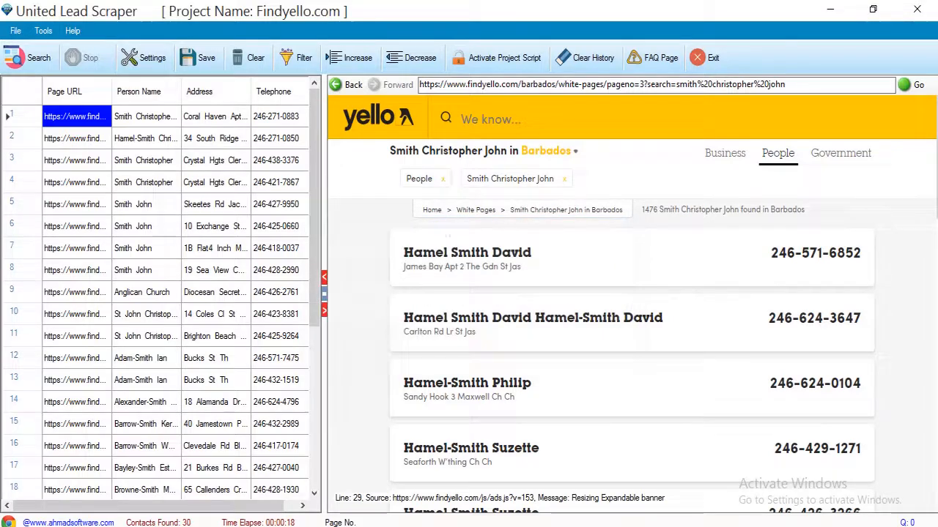